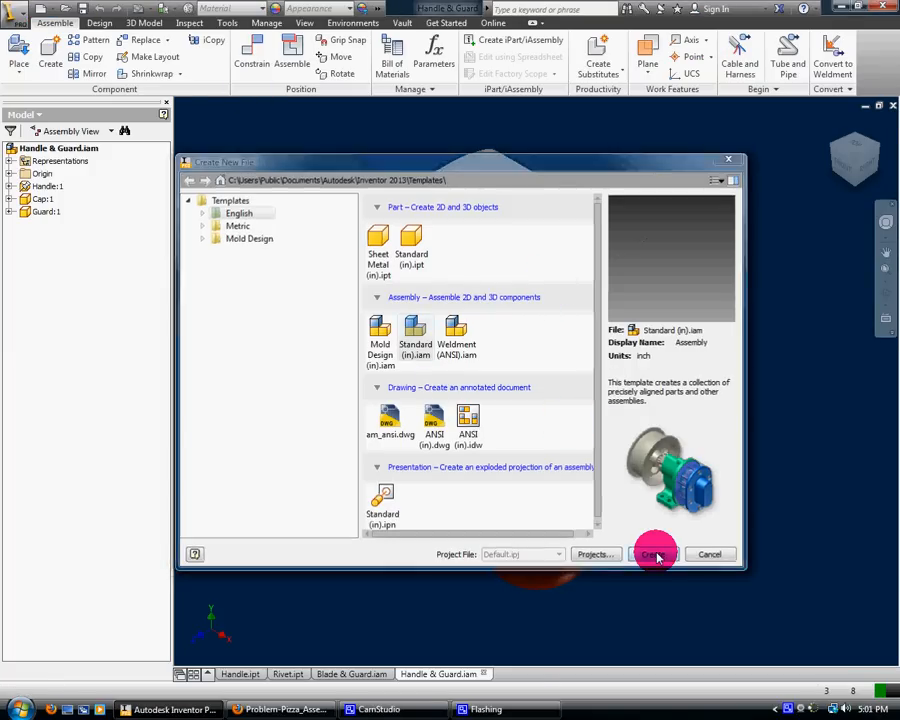
- Create a new Standard.iam assembly and place Blade & Guard.iam and Handle & Guard.iam into it
click(656, 554)
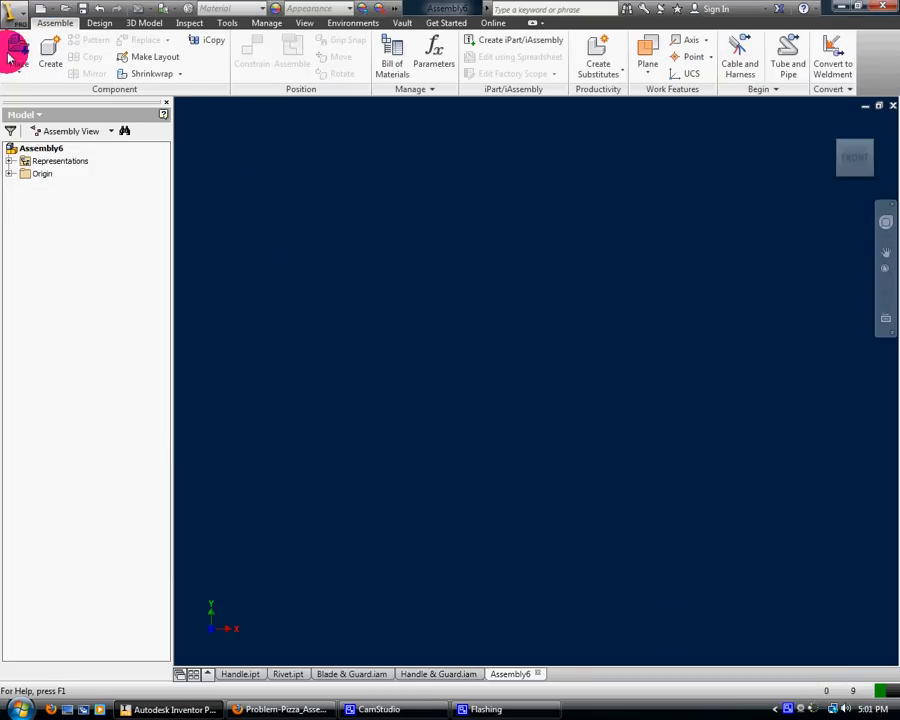
click(18, 50)
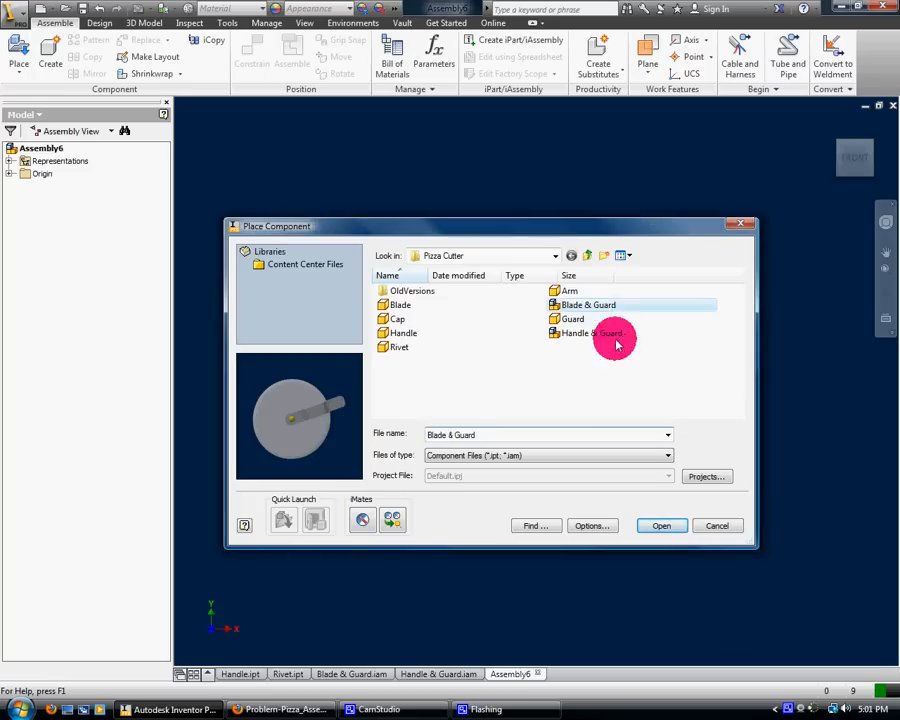
click(660, 524)
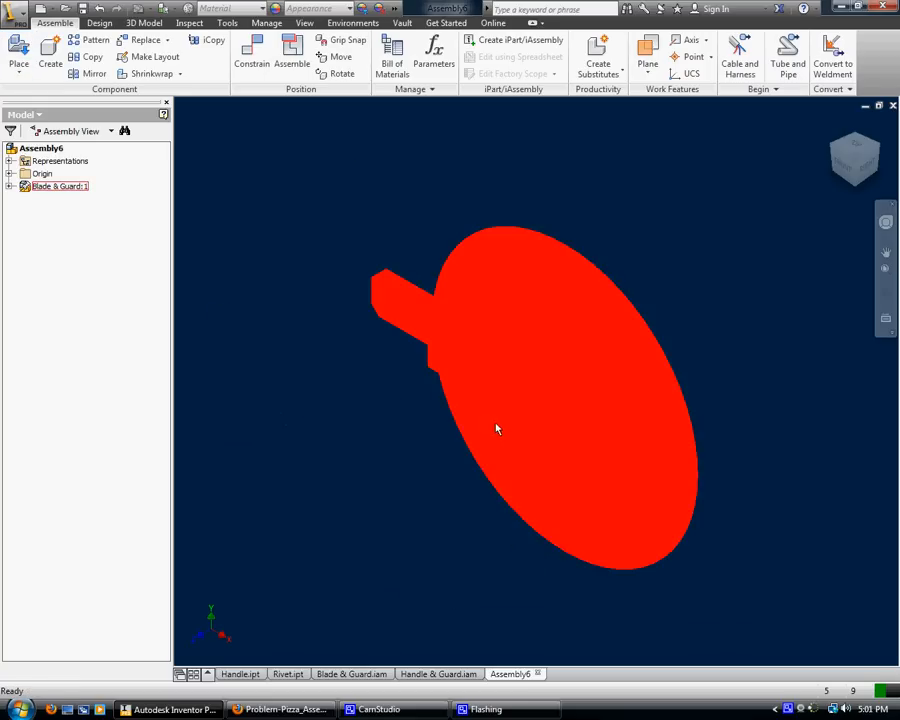
click(18, 52)
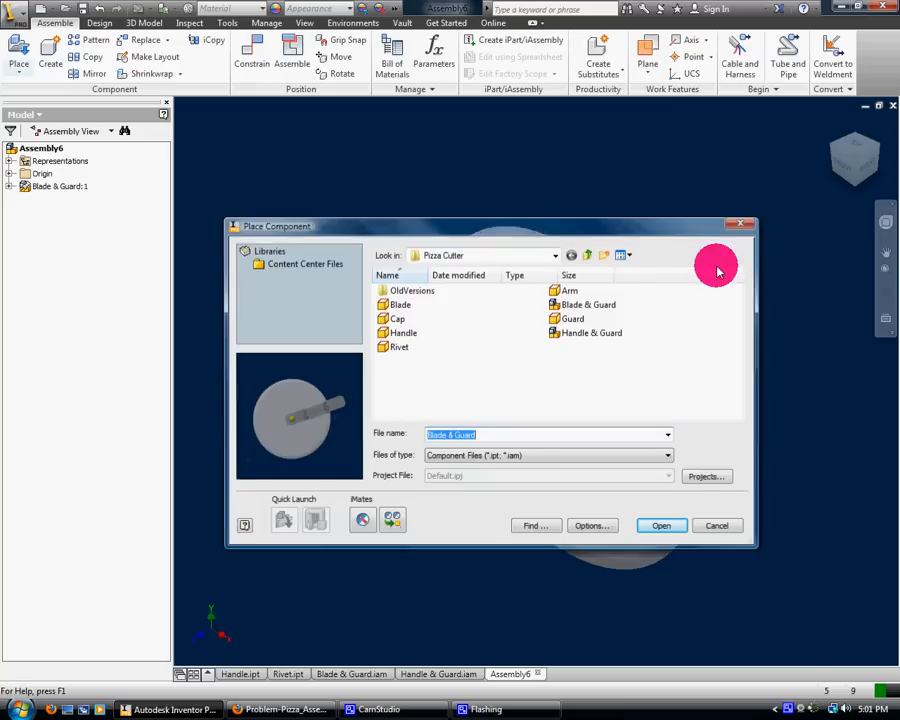
click(660, 524)
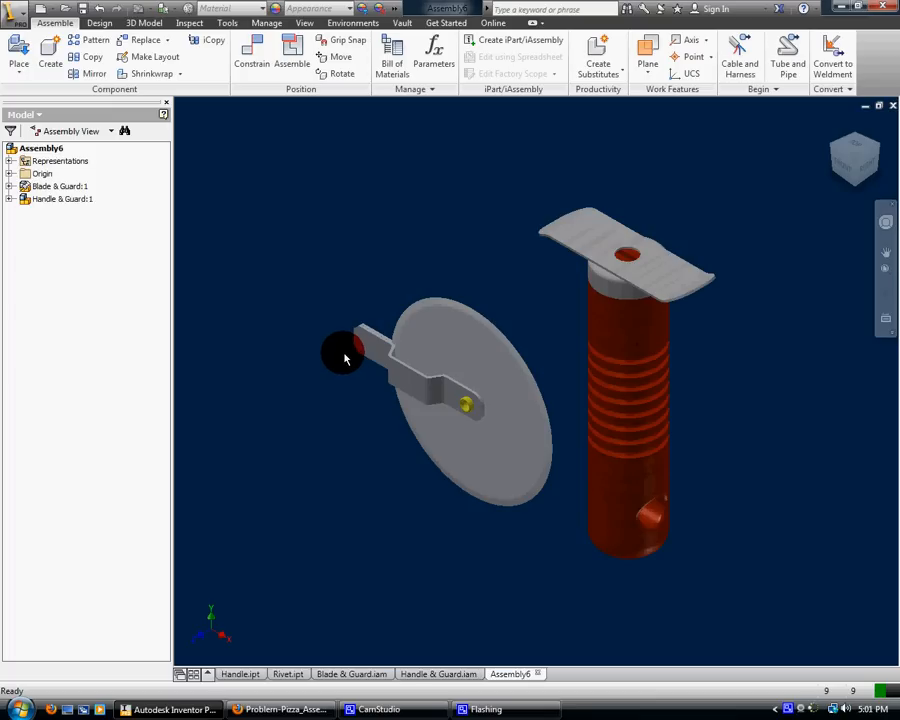
- Select Blade & Guard, orbit around the handle and expand the subassembly nodes in the Model browser
click(450, 400)
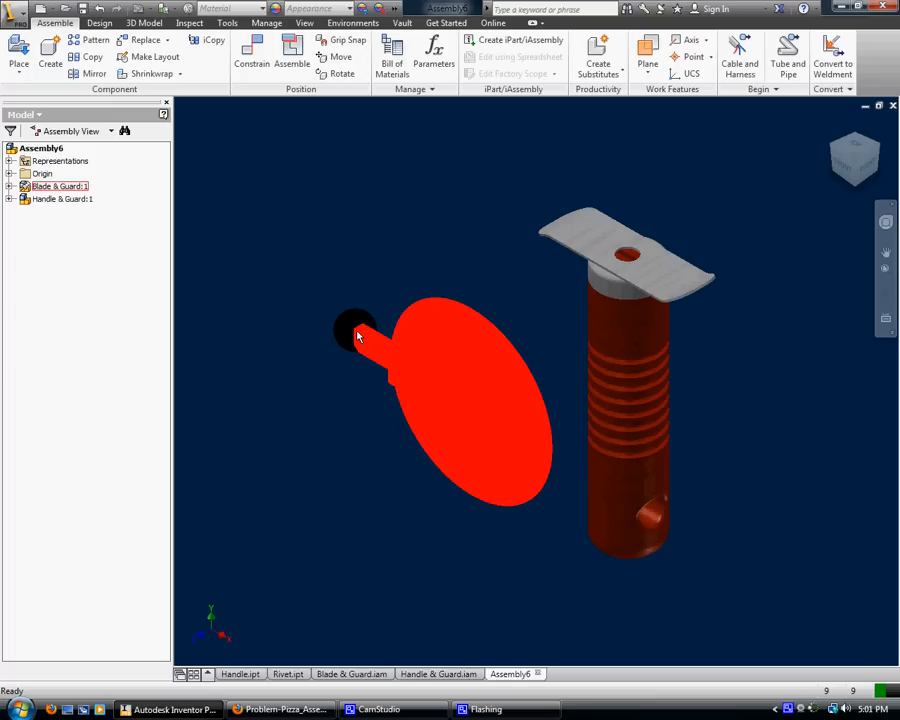
drag(356, 336, 682, 360)
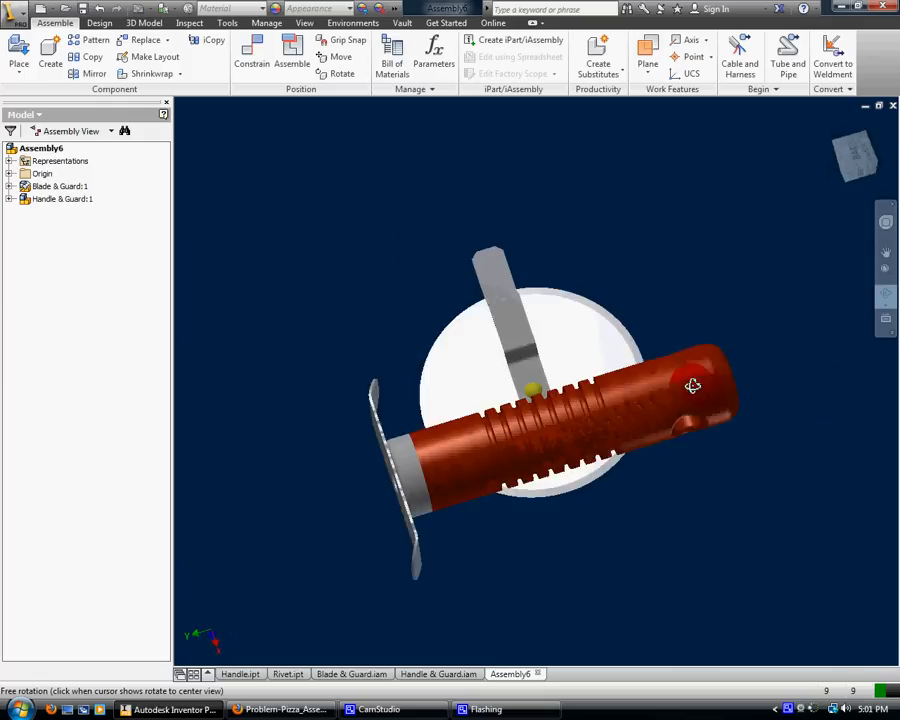
drag(692, 386, 808, 308)
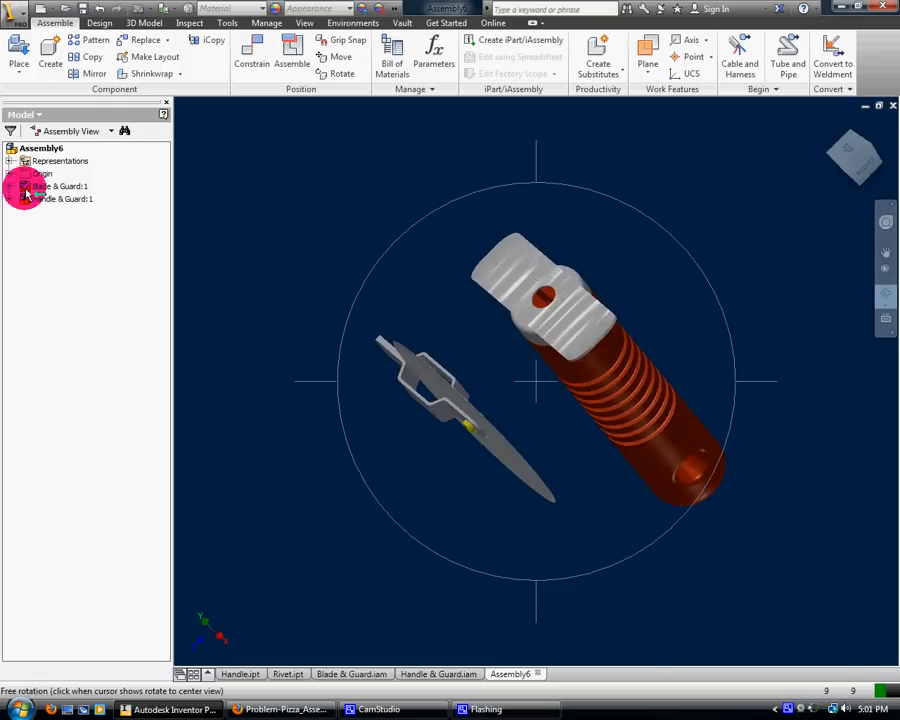
click(24, 186)
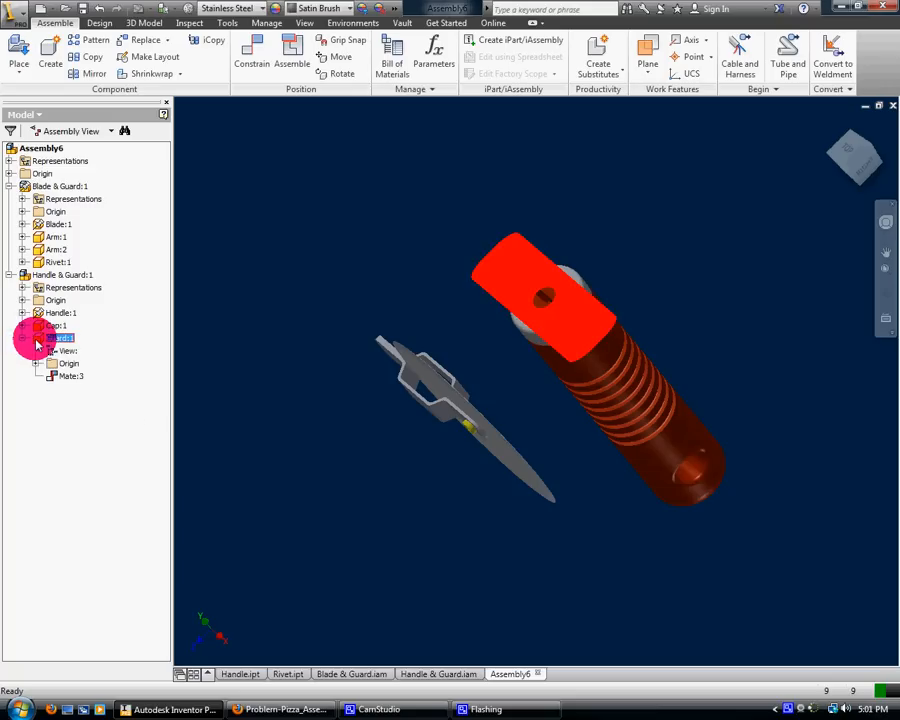
- Use Free Orbit to turn the handle's open end toward the viewer for constraining
right_click(56, 328)
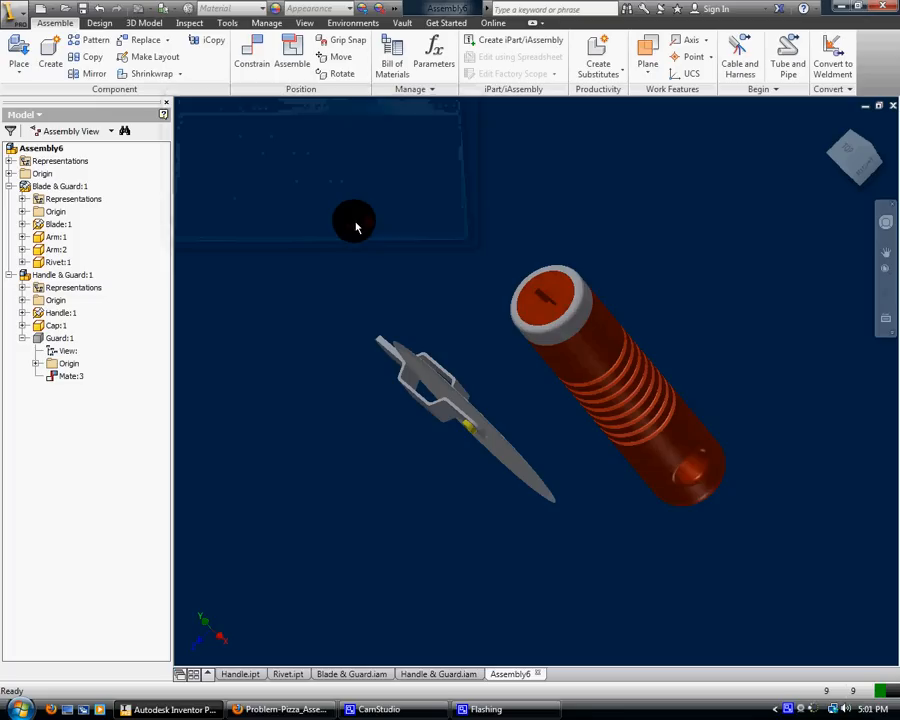
click(884, 252)
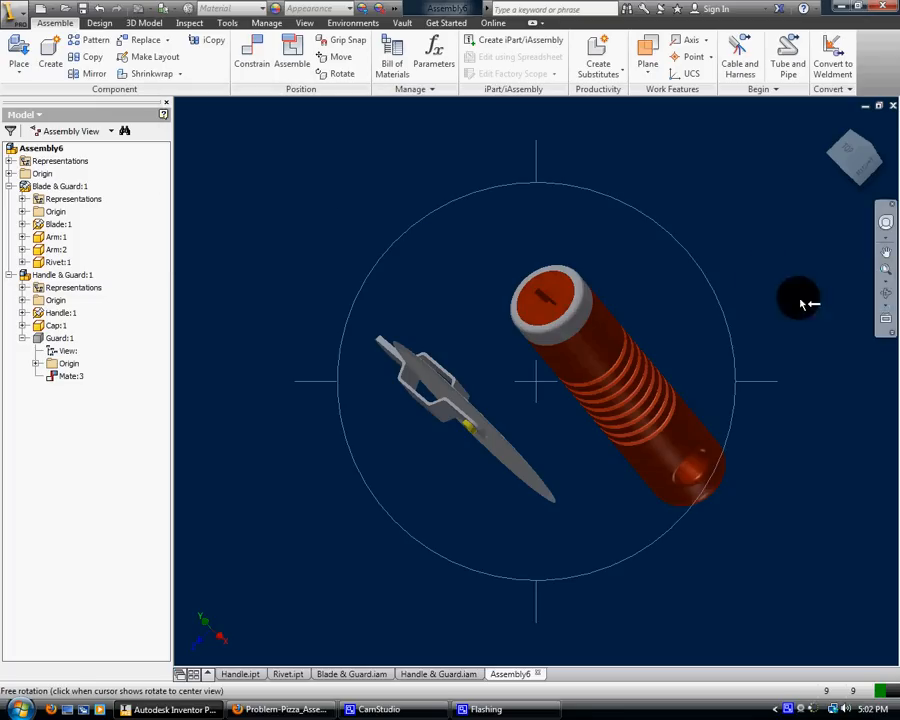
drag(800, 300, 608, 386)
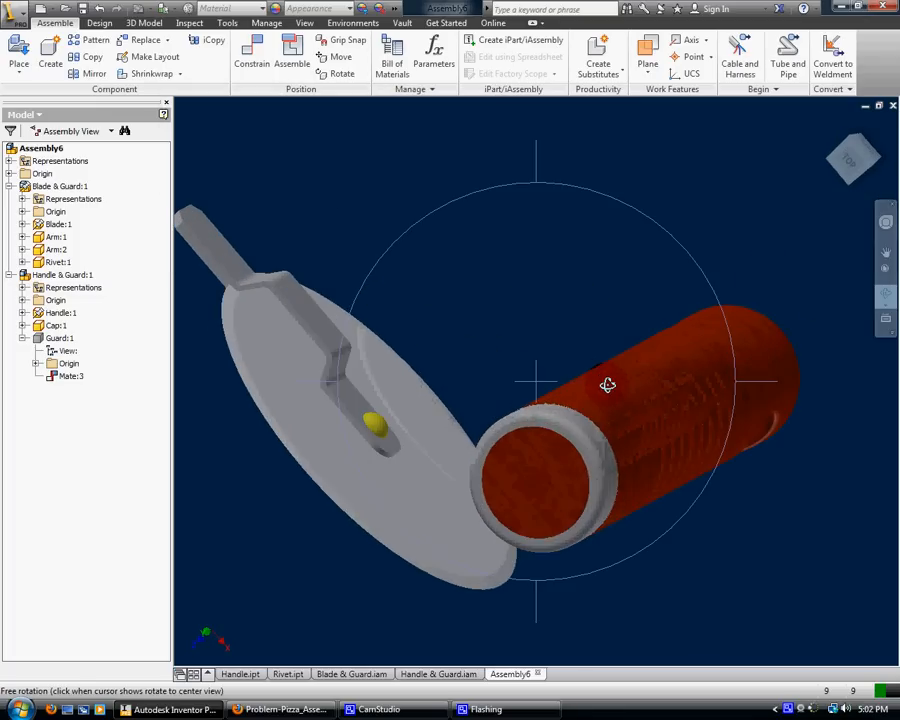
drag(608, 384, 630, 368)
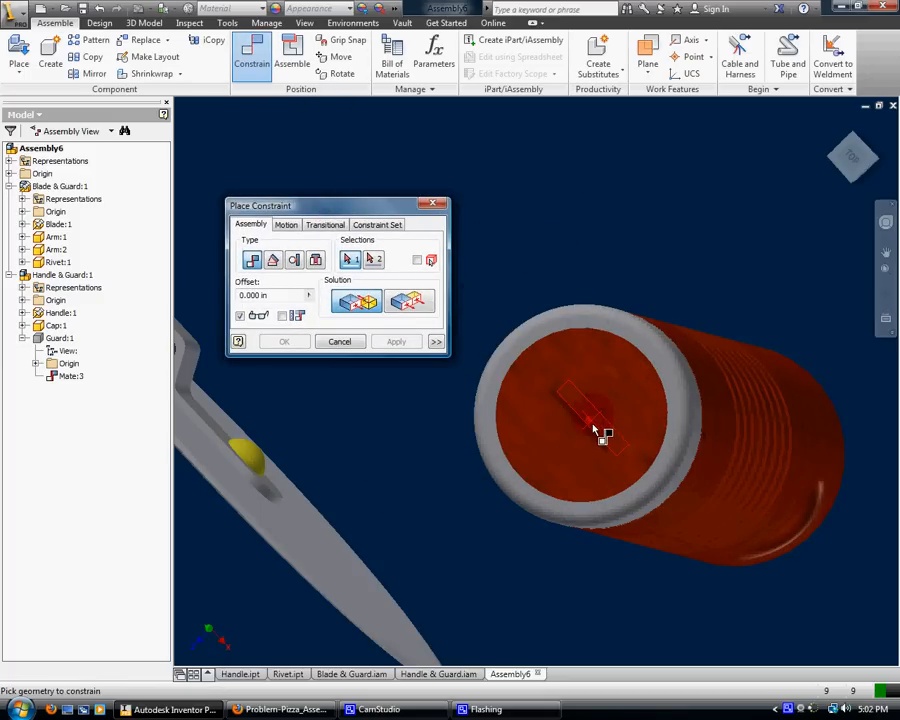
- Mate the handle cap's slot face to the blade arm face and apply the constraint
click(372, 260)
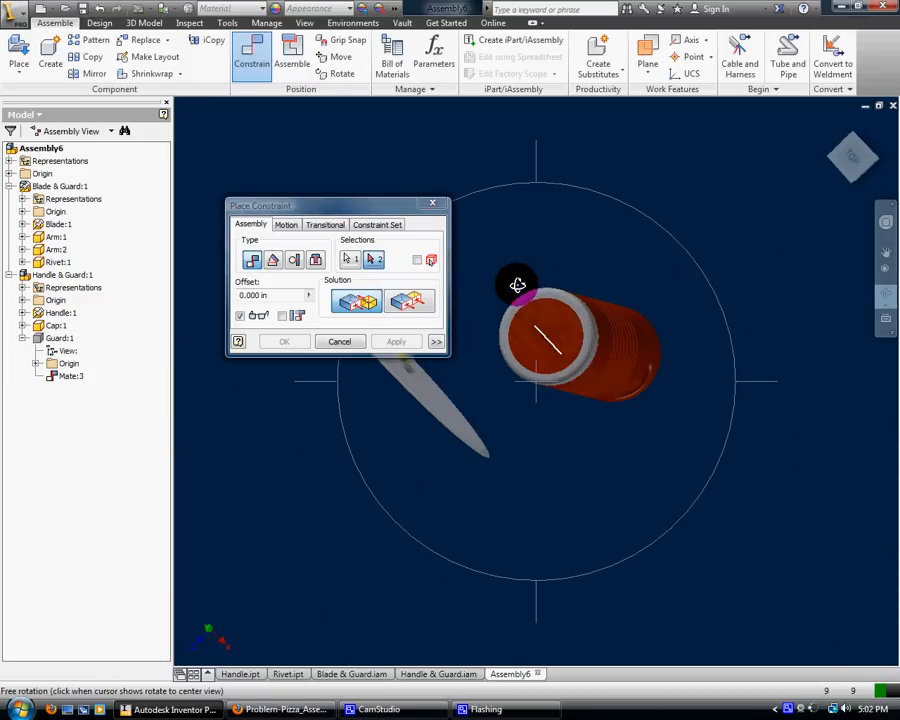
drag(516, 284, 640, 292)
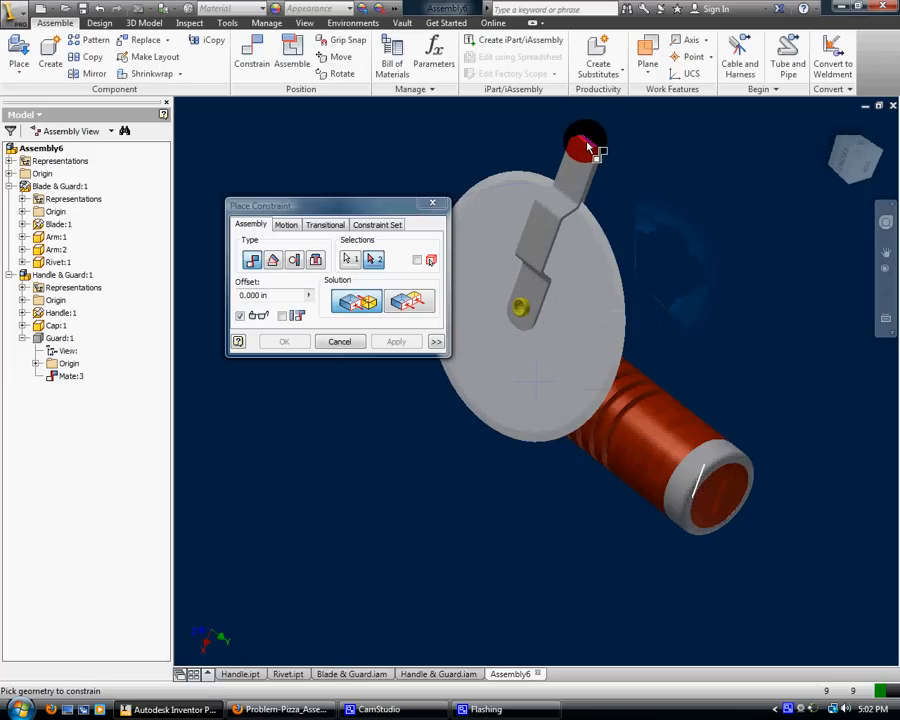
click(396, 340)
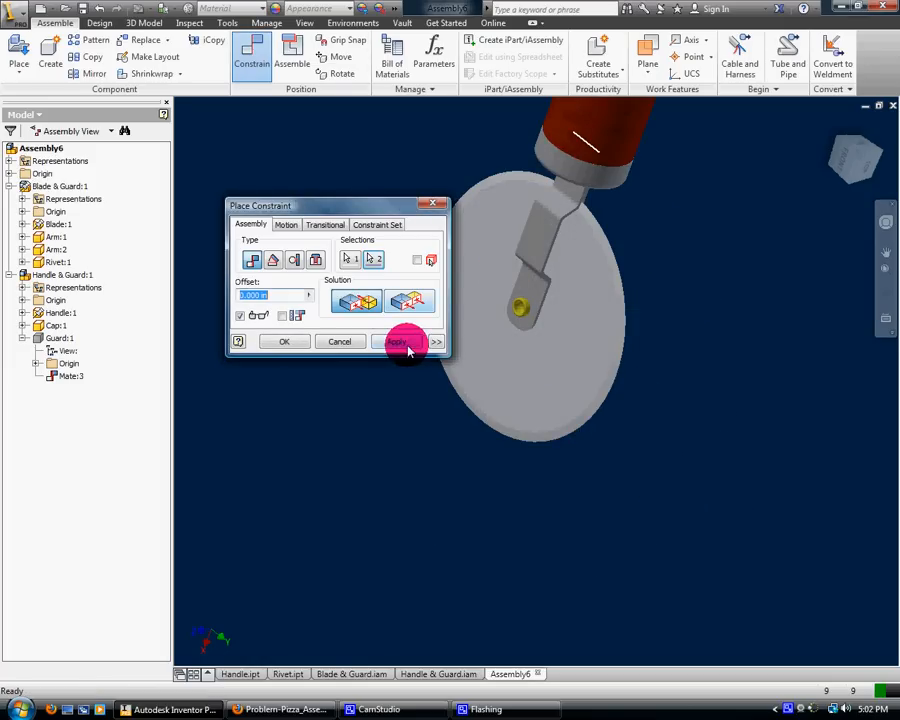
click(408, 342)
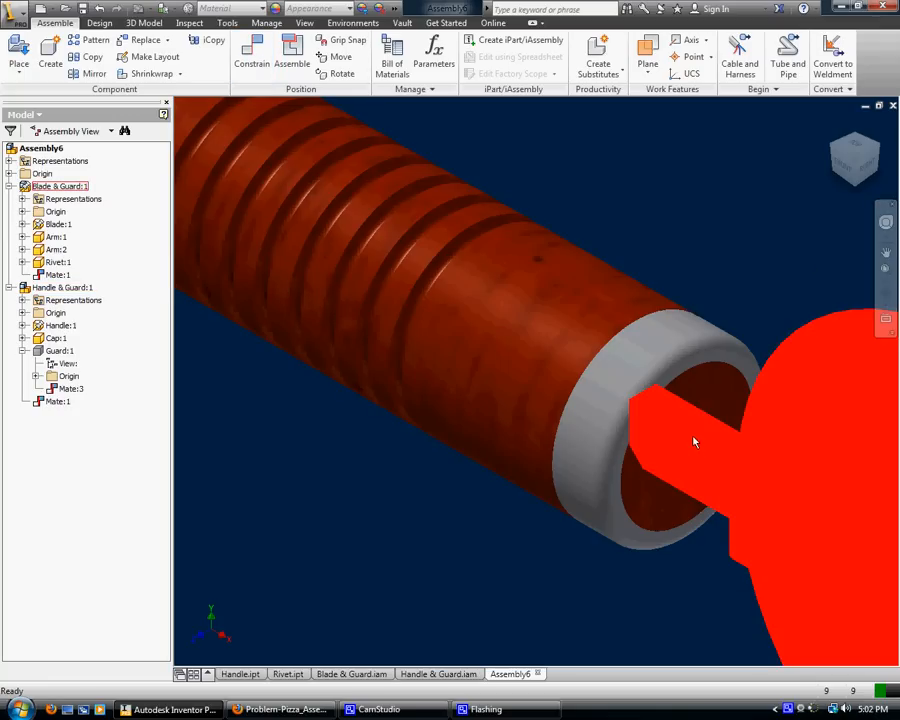
- Orbit to inspect the assembled pizza cutter before saving
right_click(58, 350)
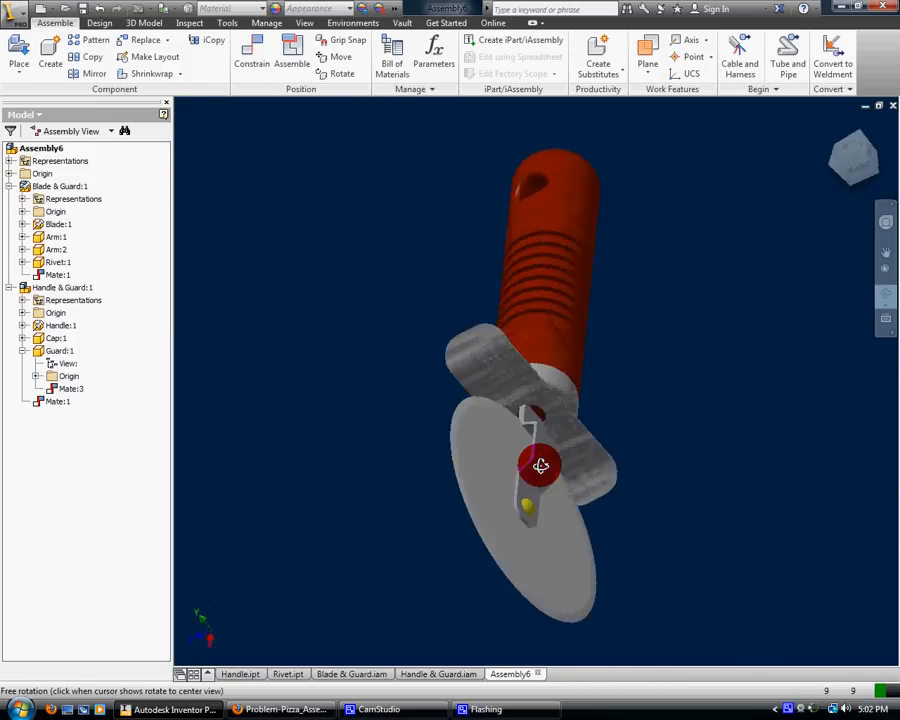
drag(540, 464, 428, 298)
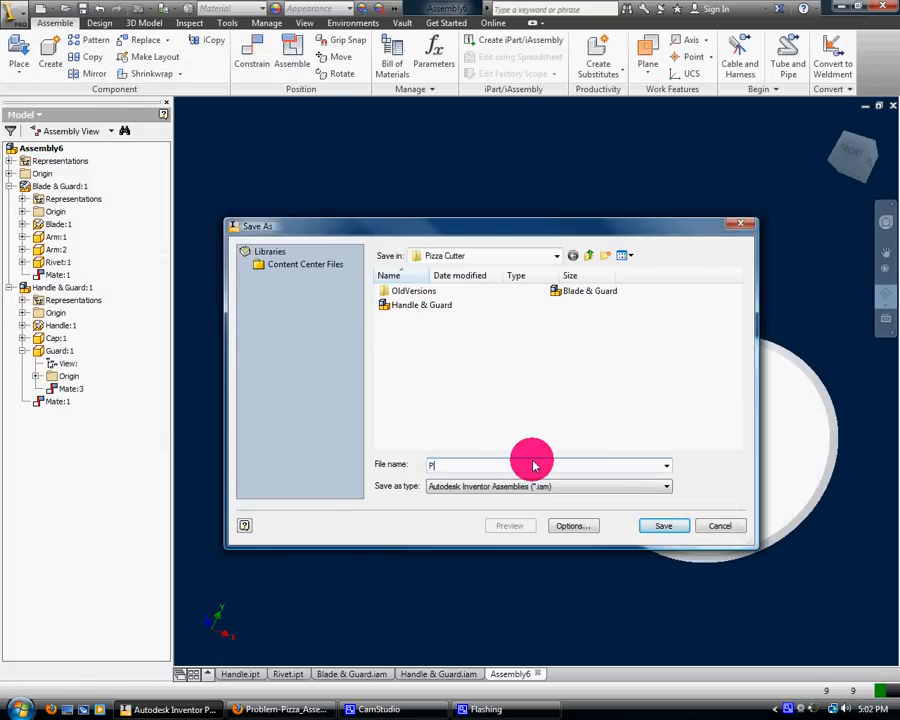
- Save the assembly as 'Pizza Cutter Final Assembly' in the Pizza Cutter folder
text(Pizza Cutter Fi)
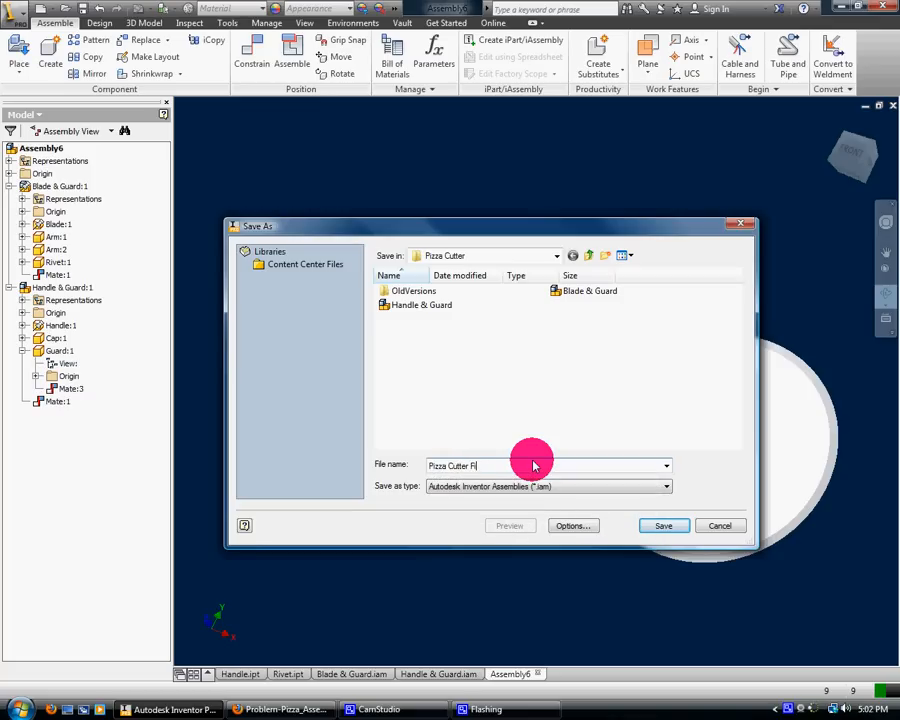
text(l Assembly)
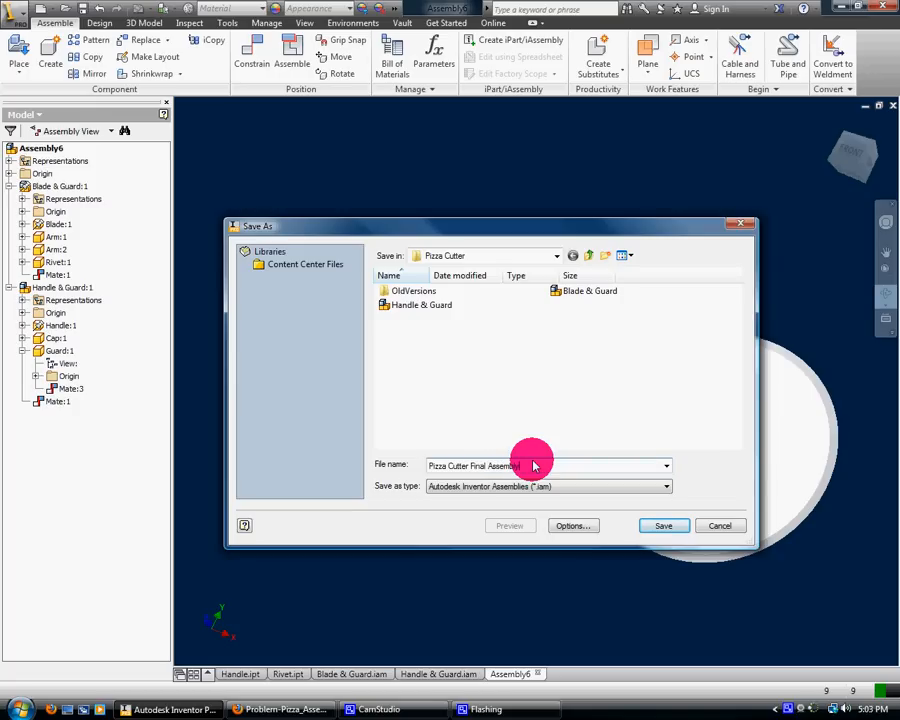
click(664, 524)
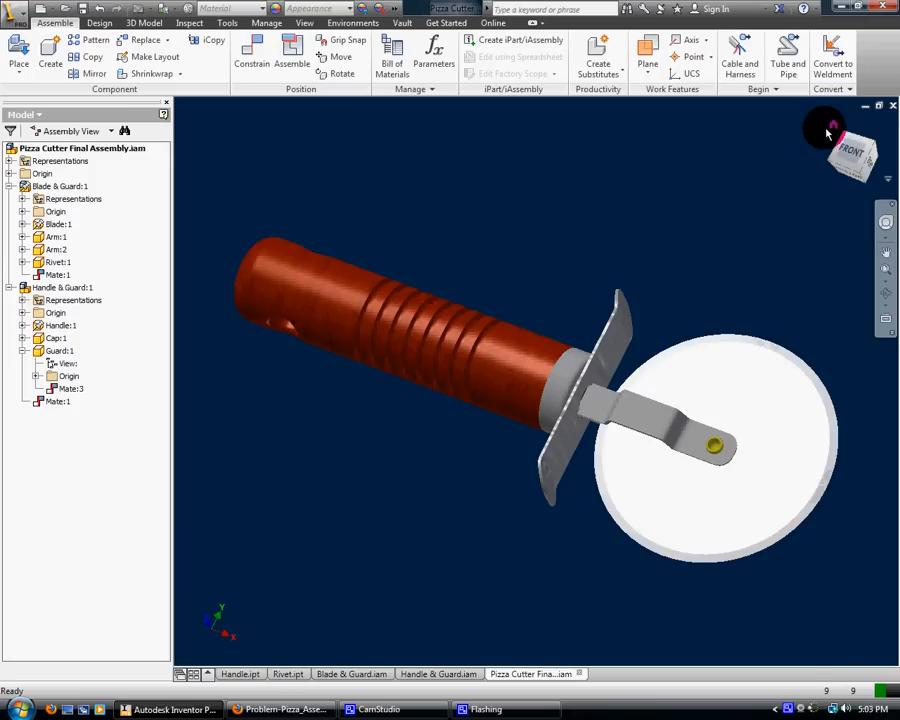